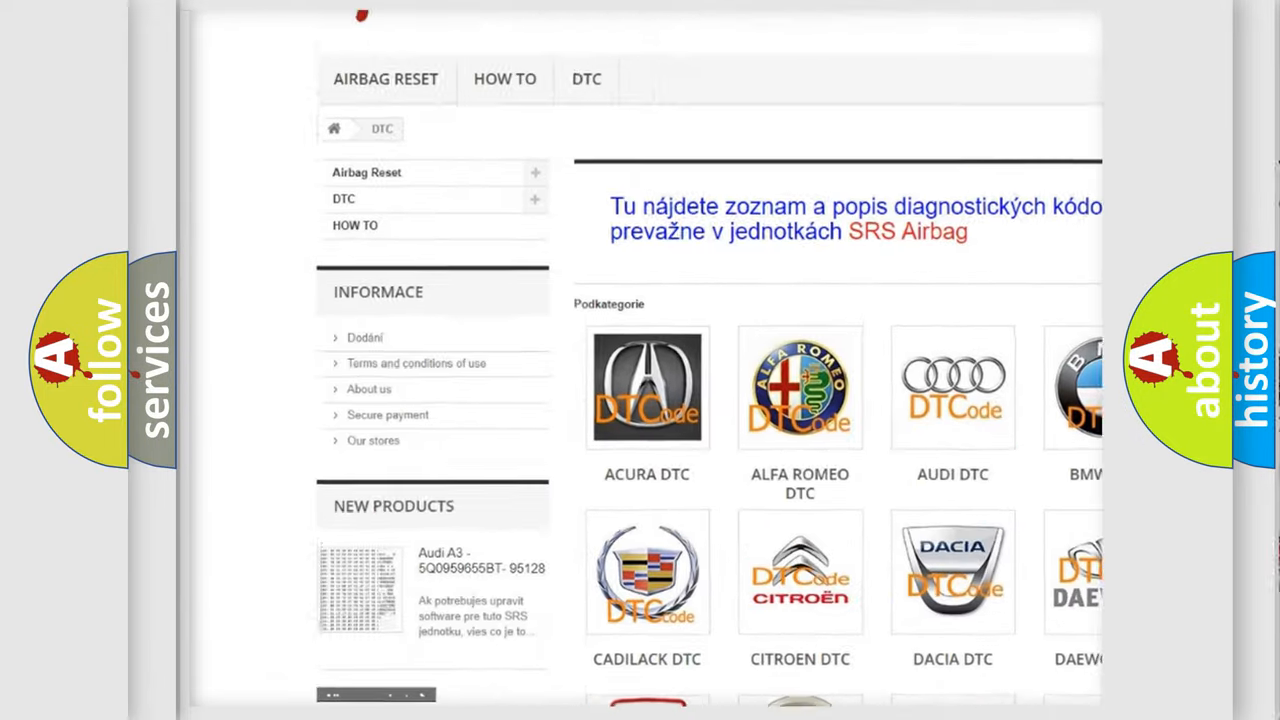
{"action": "scroll", "scroll_direction": "down", "scroll_amount": 3}
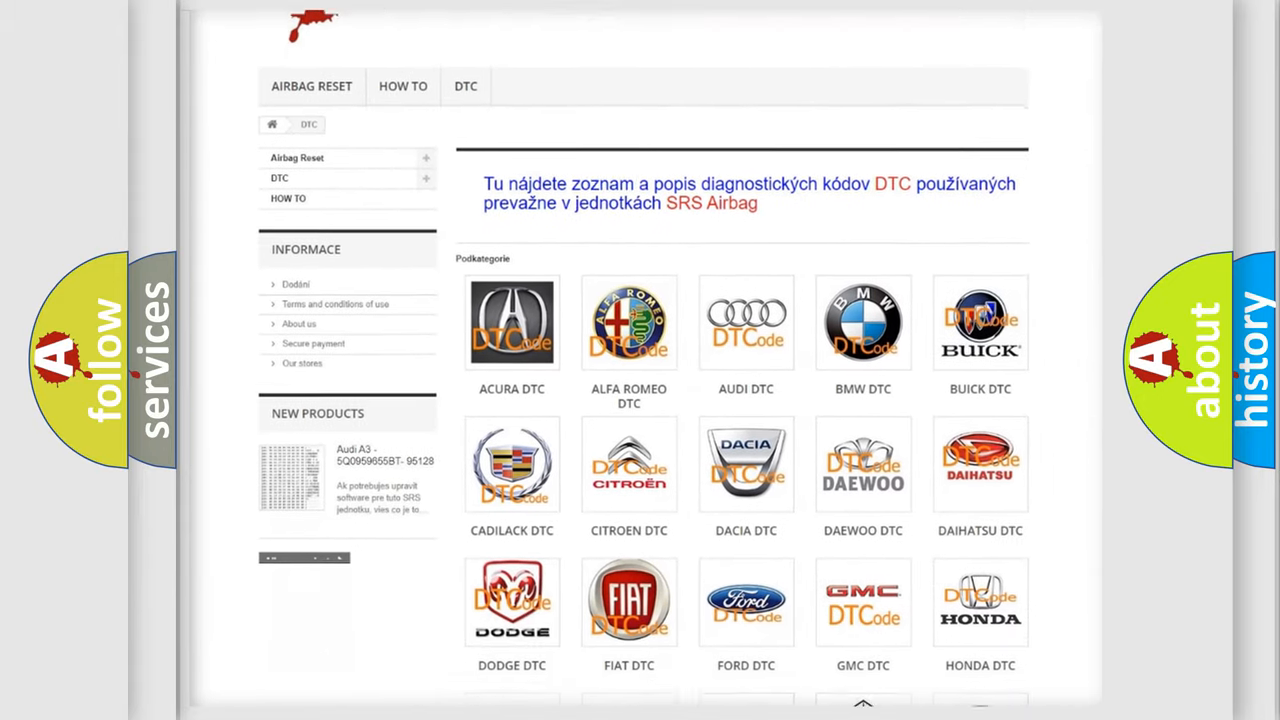
{"action": "scroll", "scroll_direction": "down", "scroll_amount": 3}
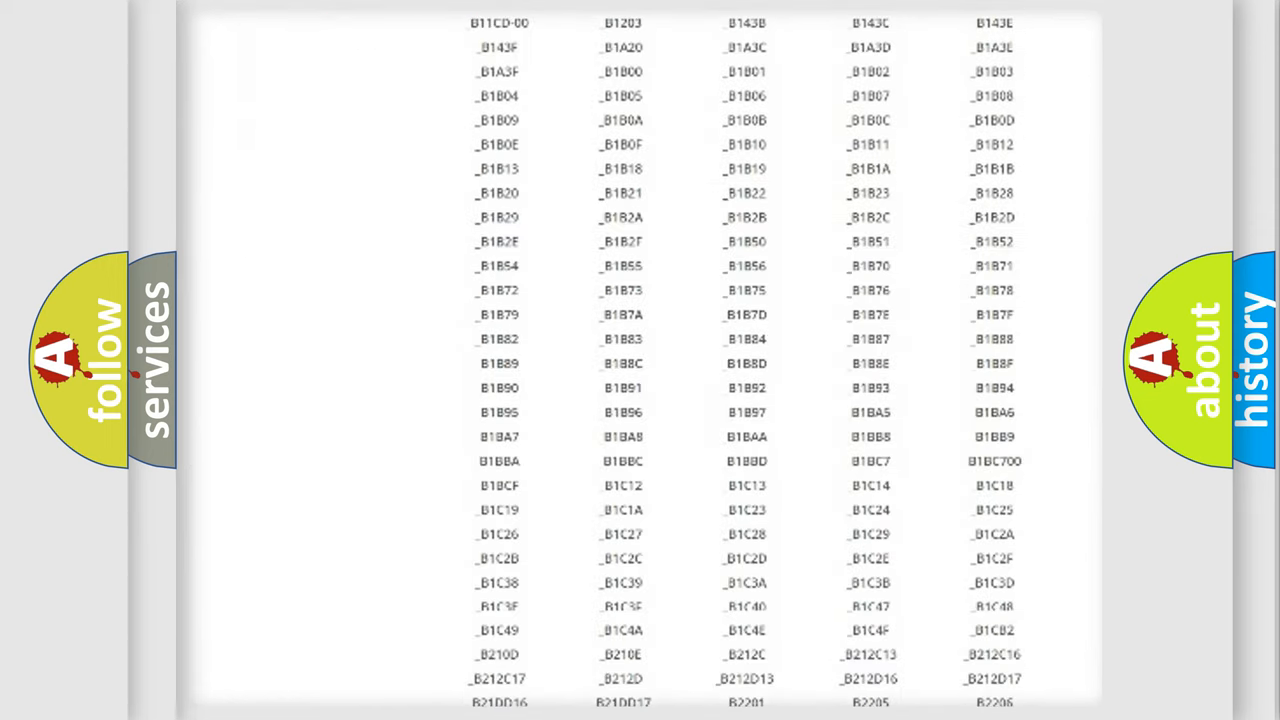
{"action": "scroll", "scroll_direction": "down", "scroll_amount": 3}
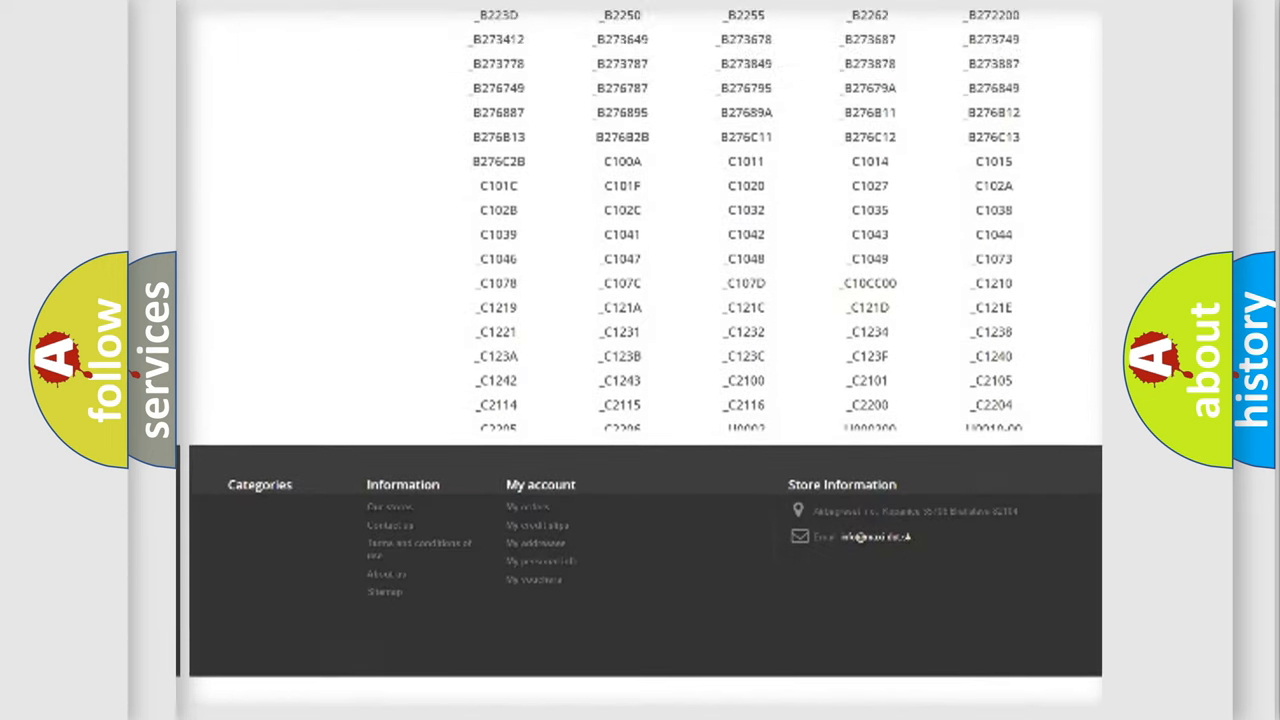